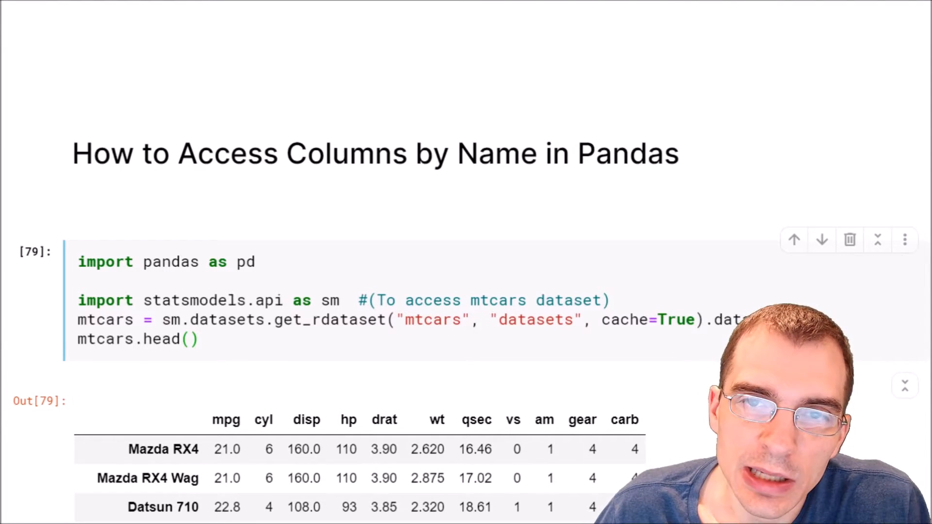
# Scroll through the mtcars.head() preview of the first five car rows.
pyautogui.scroll(-3)
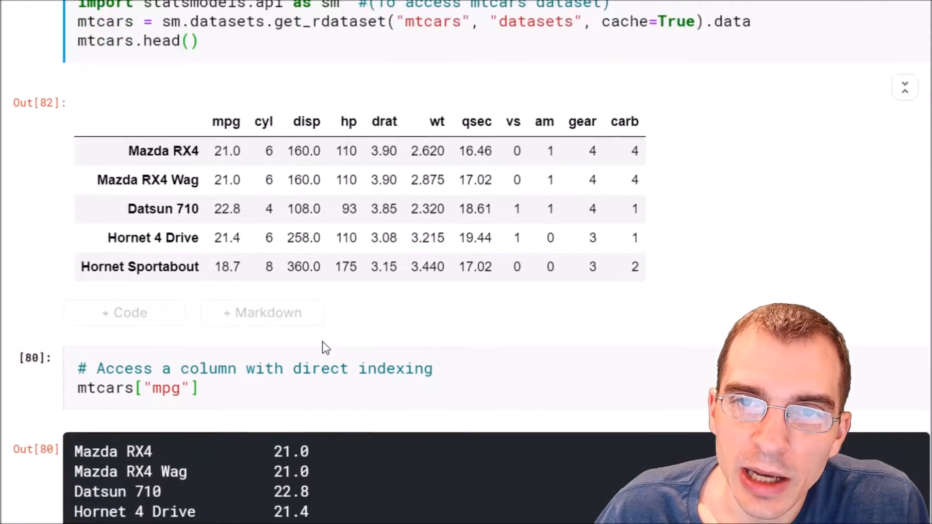
pyautogui.scroll(-3)
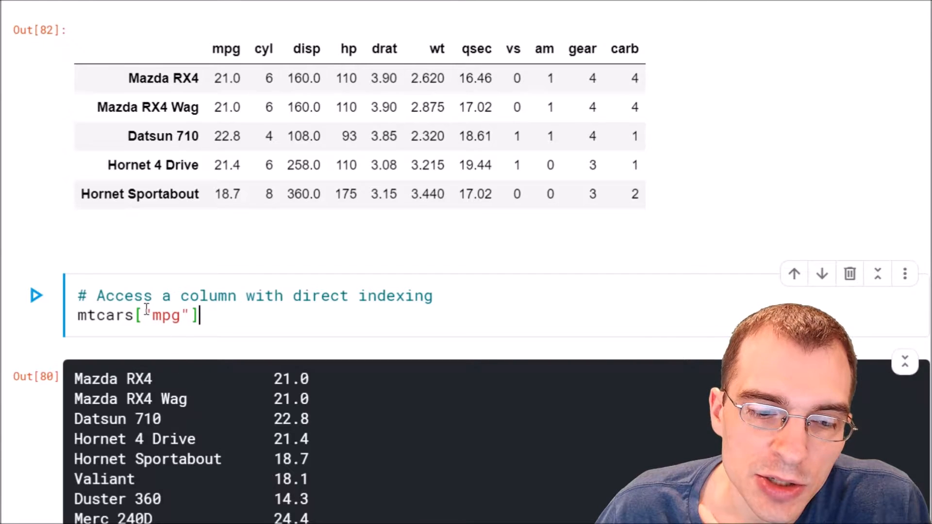
# Edit the mtcars["mpg"] cell and scroll down toward the mpg, cyl, hp selection.
pyautogui.doubleClick(168, 315)
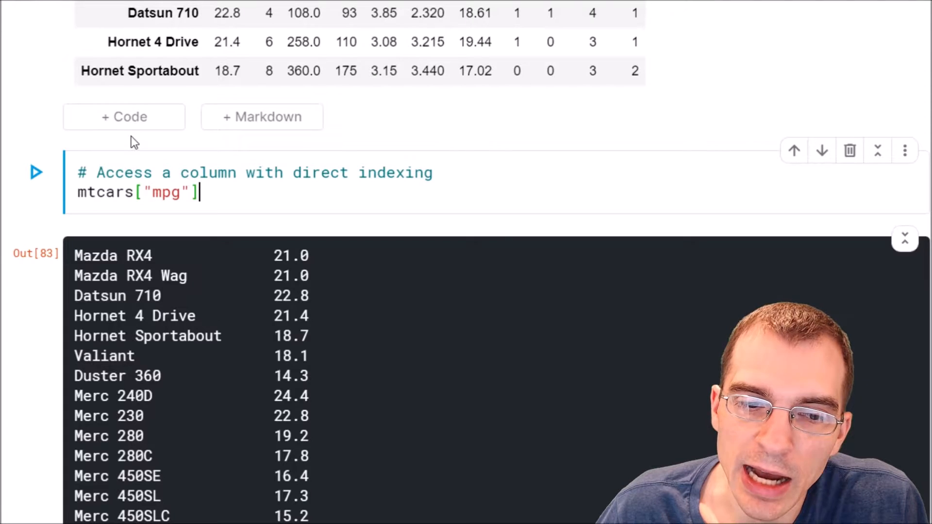
pyautogui.scroll(-3)
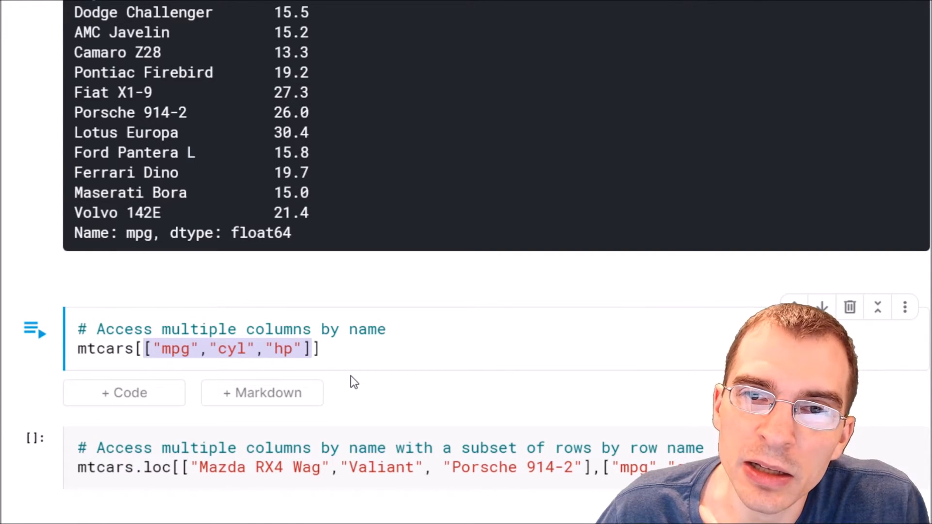
pyautogui.moveTo(403, 383)
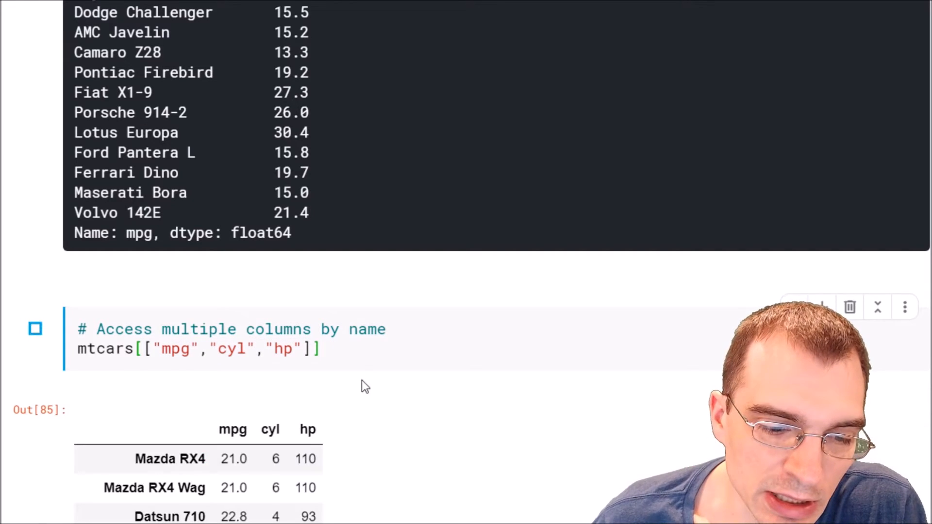
pyautogui.scroll(-3)
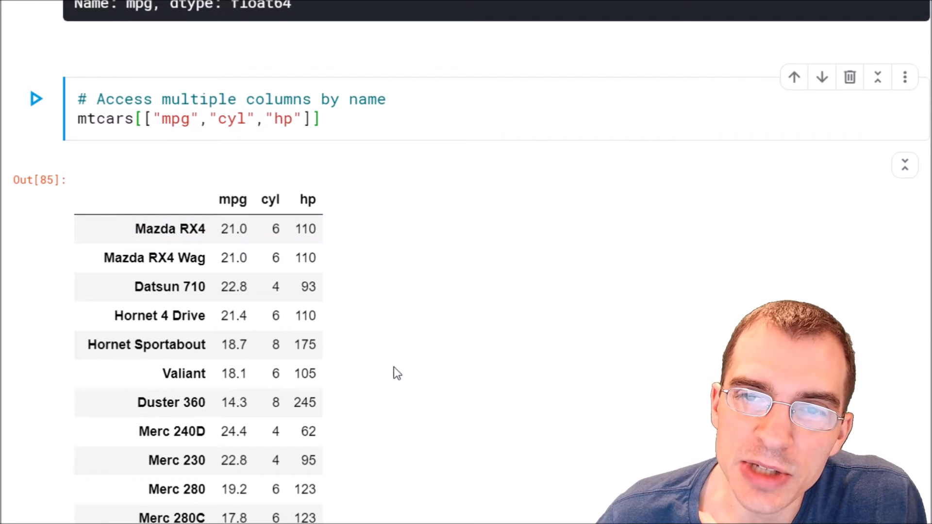
pyautogui.scroll(-3)
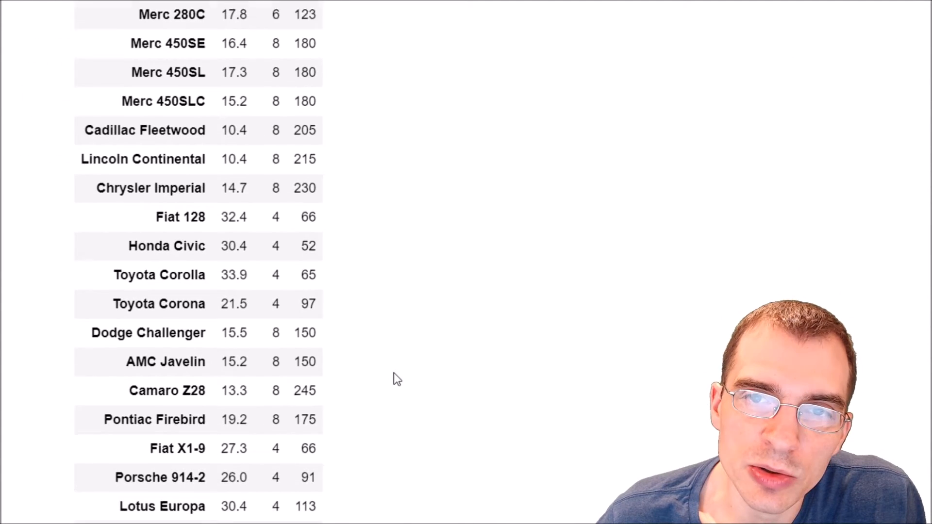
pyautogui.scroll(-3)
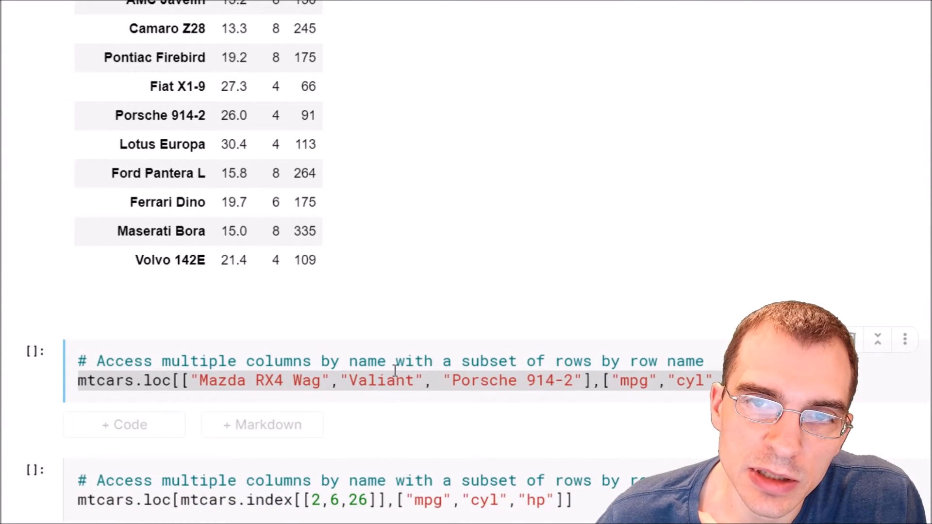
# Scroll through the .loc result for Mazda RX4 Wag, Valiant and Porsche 914-2.
pyautogui.scroll(-3)
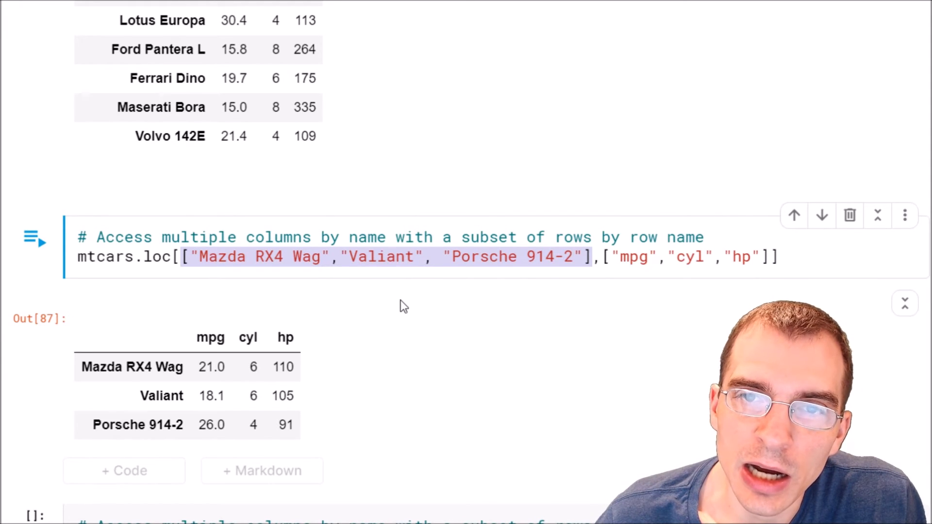
pyautogui.scroll(-3)
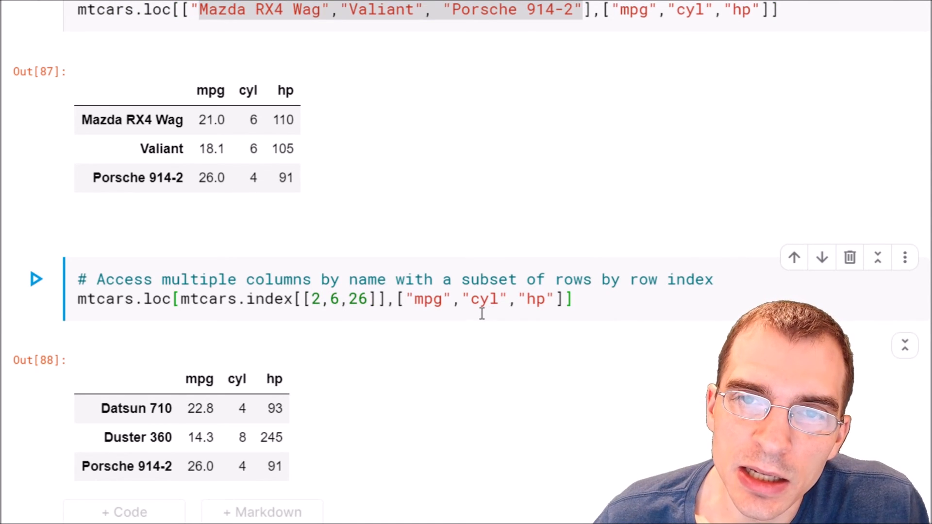
# Scroll down to the mtcars.index[[2,6,26]] .loc result for mpg, cyl and hp.
pyautogui.scroll(-3)
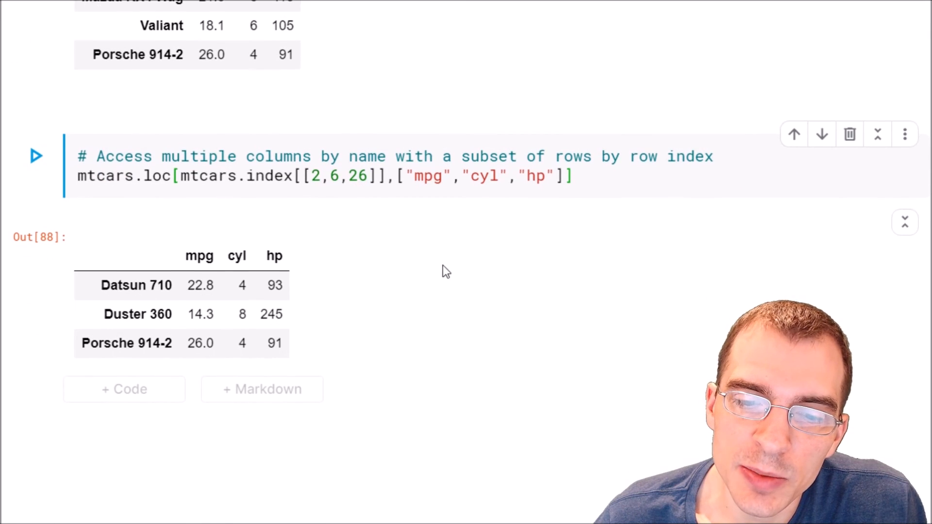